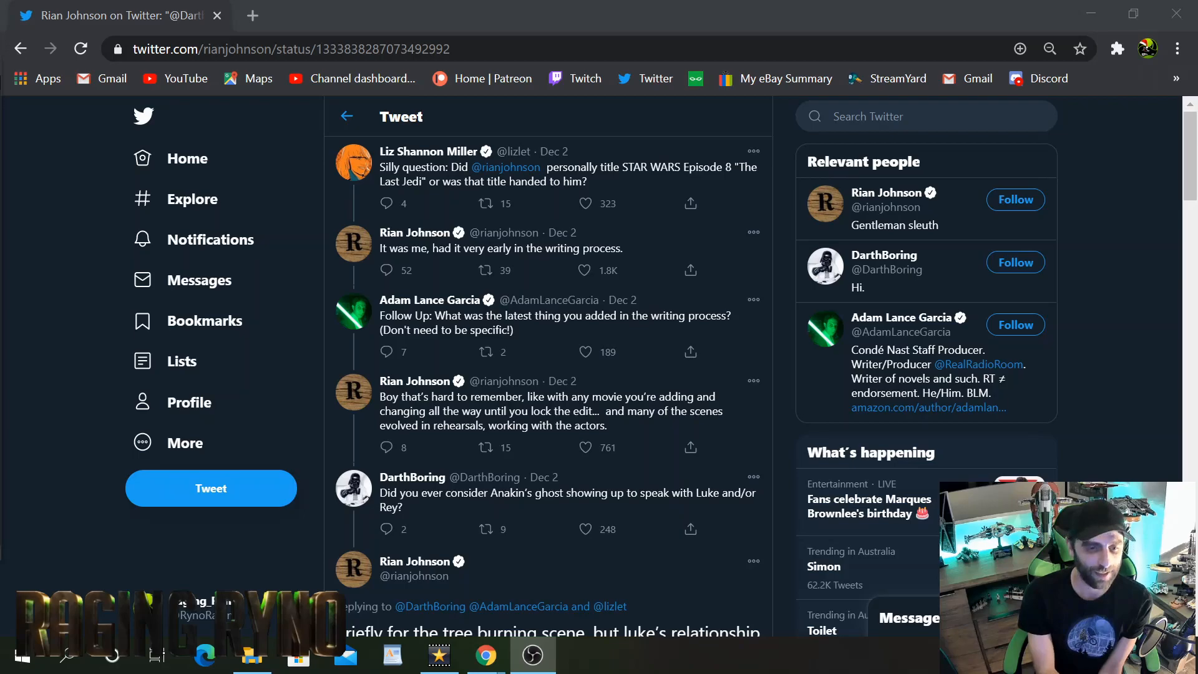
scroll("down", 3)
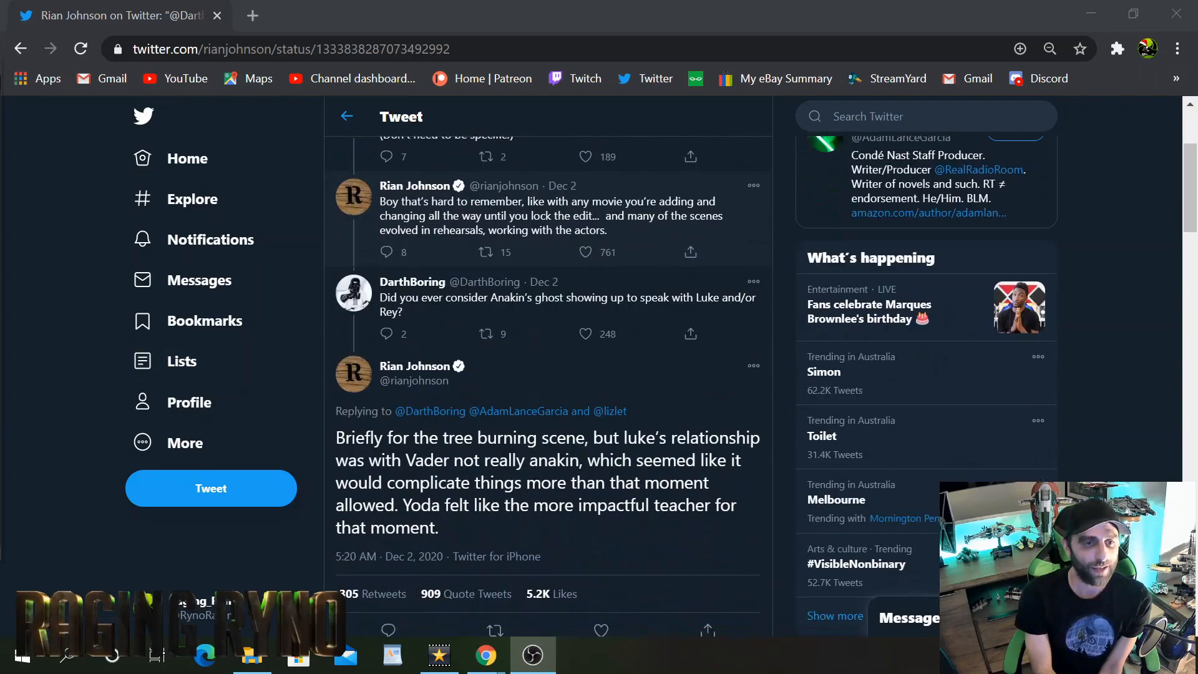
scroll("up", 3)
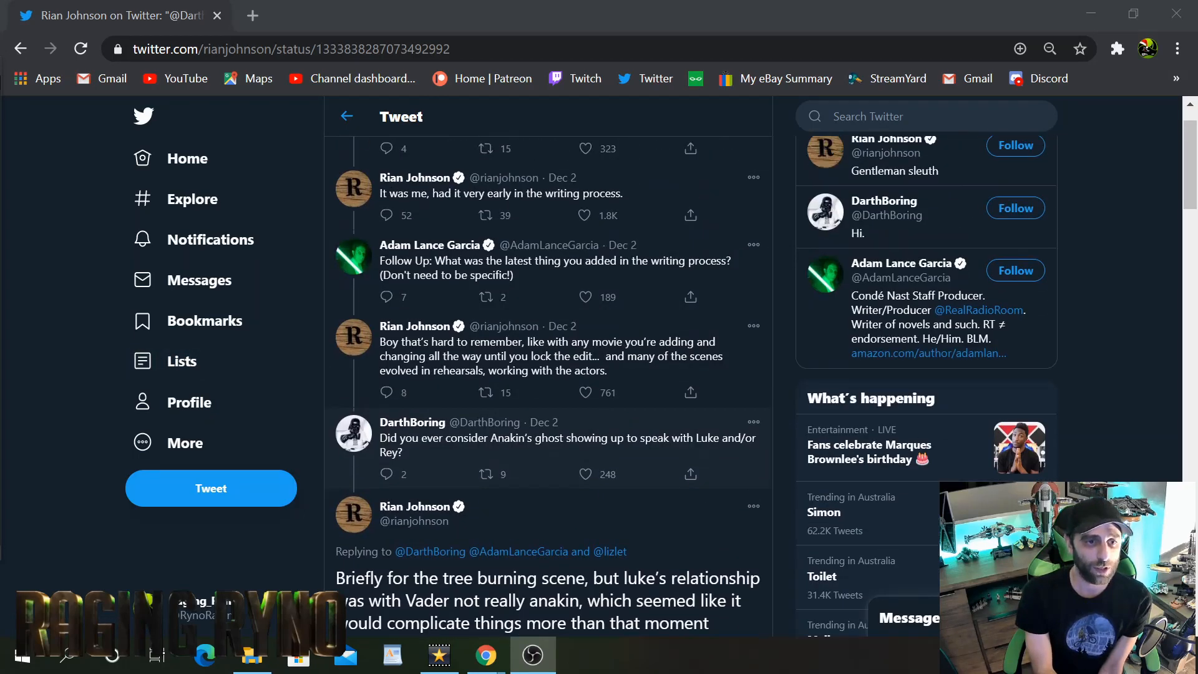
scroll("down", 3)
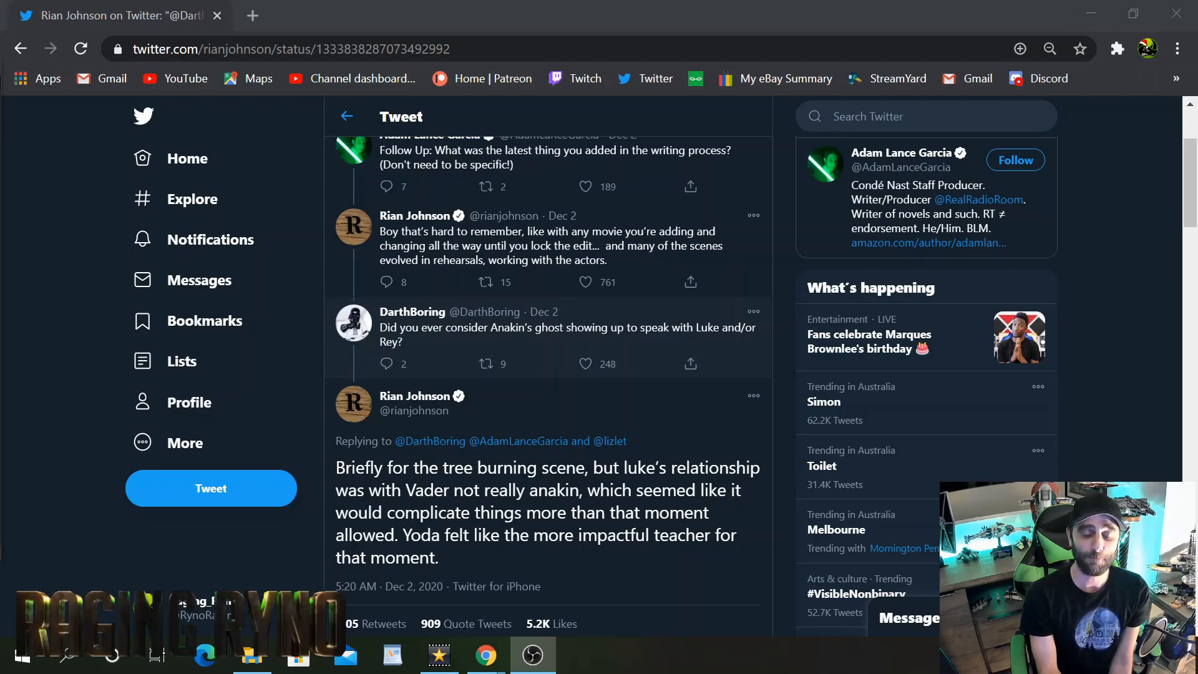
scroll("down", 3)
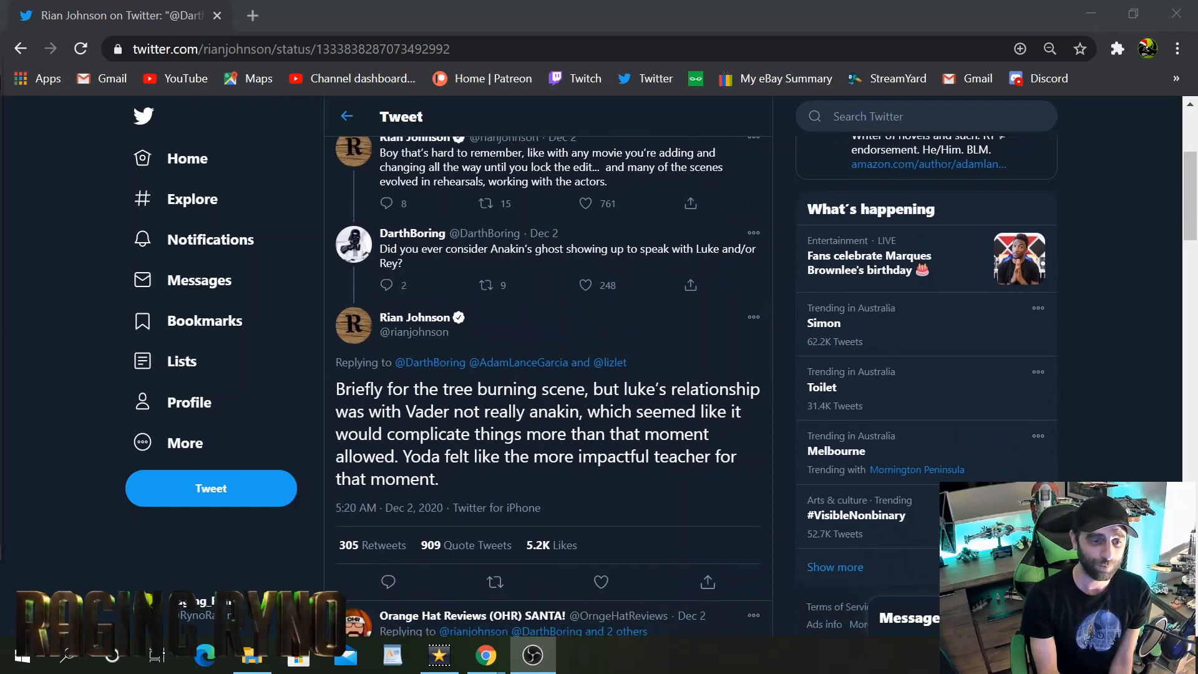